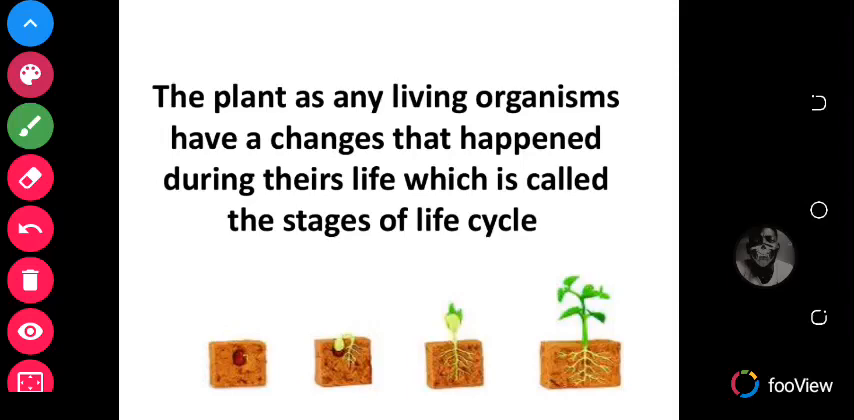
Advance from the life cycle introduction to the '1- seeds to germinate' slide.
left_click(30, 332)
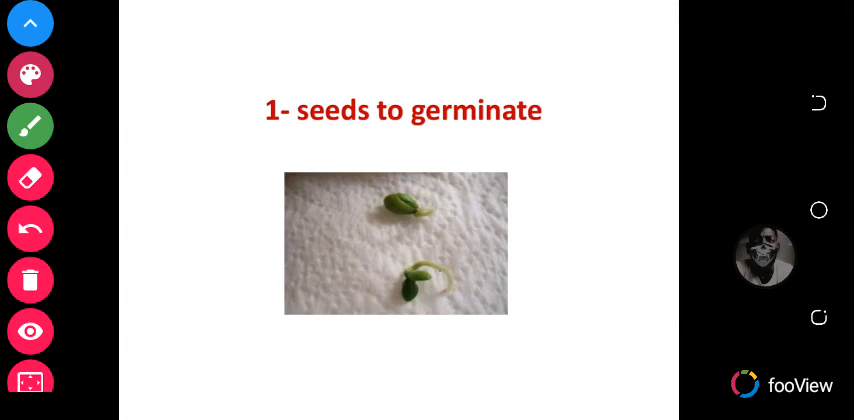
Enable the pen and draw a red underline beneath the germinating seeds photo.
left_click(30, 332)
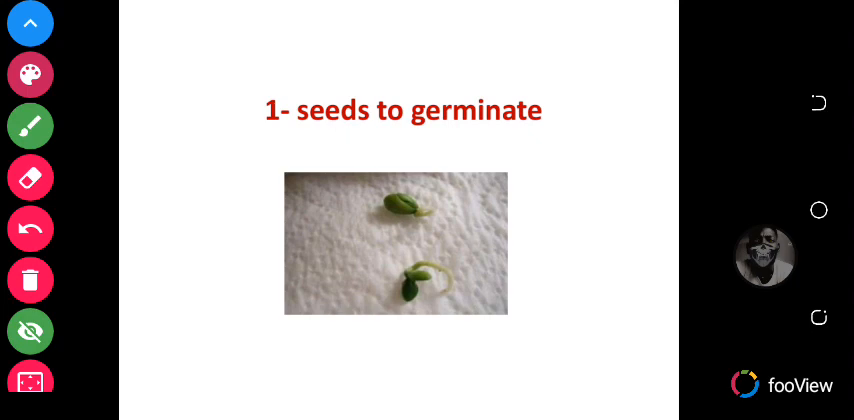
left_click_drag(302, 378, 438, 380)
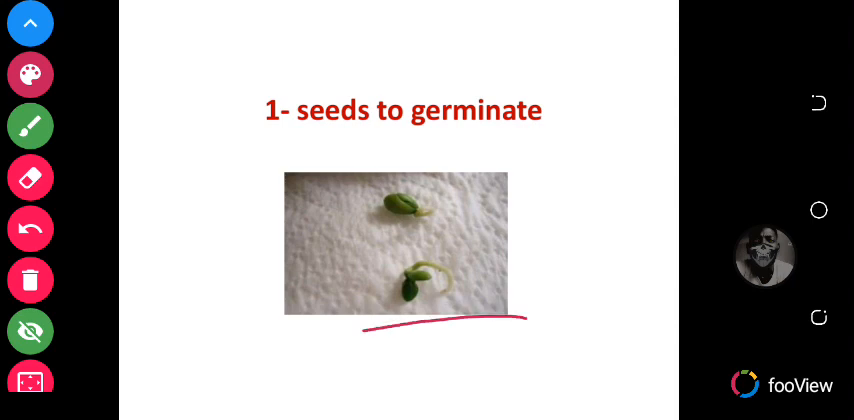
Hide the pen mark and advance to the '3-Adult plant' flower slide.
left_click(30, 332)
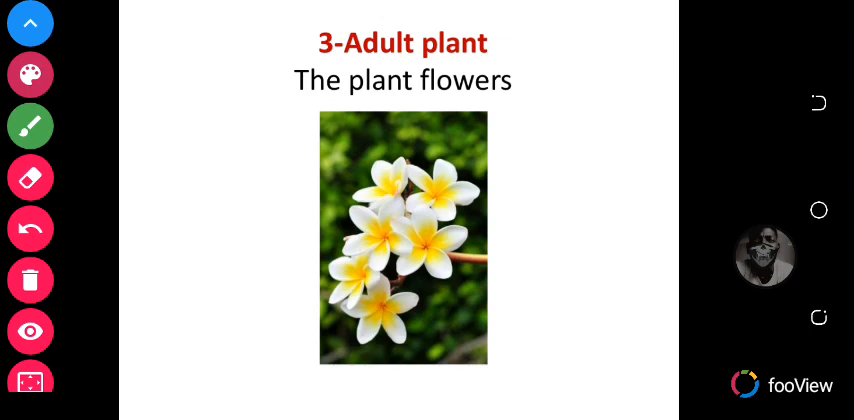
Handwrite 'Pollination' with an upward arrow and 'fruit' above it on the flower slide.
left_click(30, 332)
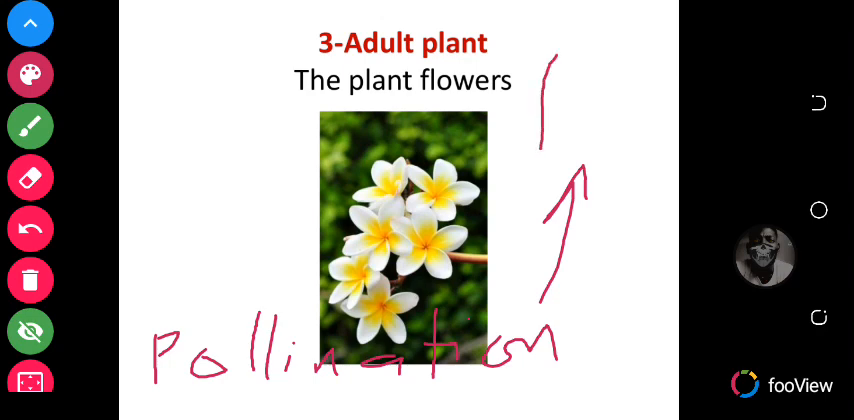
left_click_drag(544, 116, 636, 130)
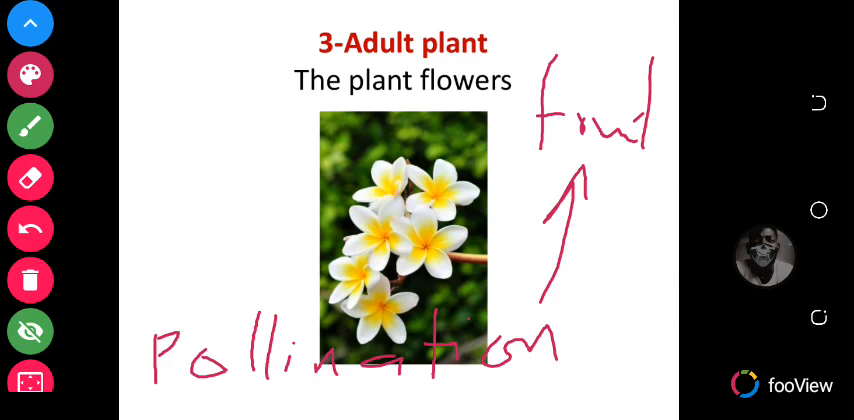
left_click_drag(524, 160, 630, 158)
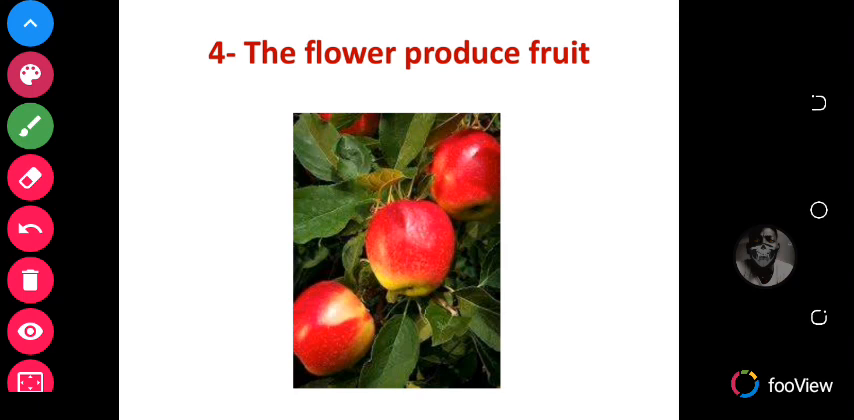
Mark the apples slide and move on to '5- The fruits releases seeds'.
left_click_drag(554, 96, 552, 184)
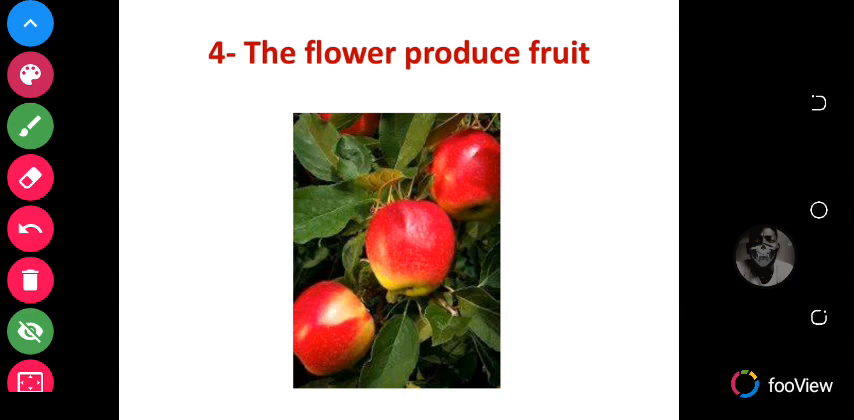
left_click(30, 332)
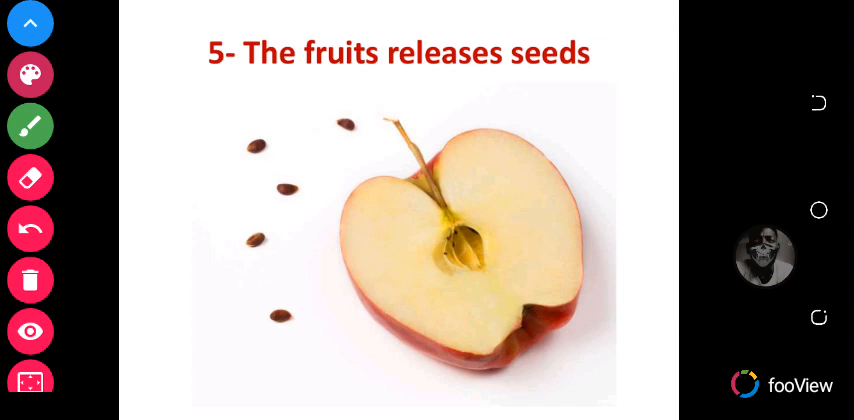
Handwrite 'dispersal' below the halved apple, then continue to the seed-swelling slide.
left_click(30, 332)
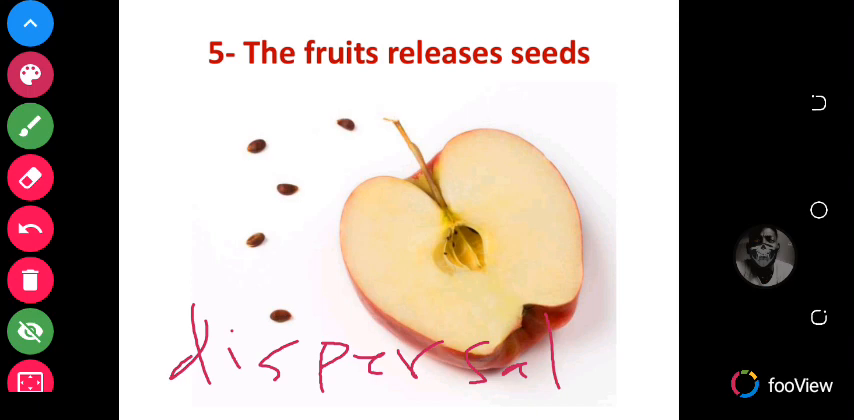
left_click(30, 332)
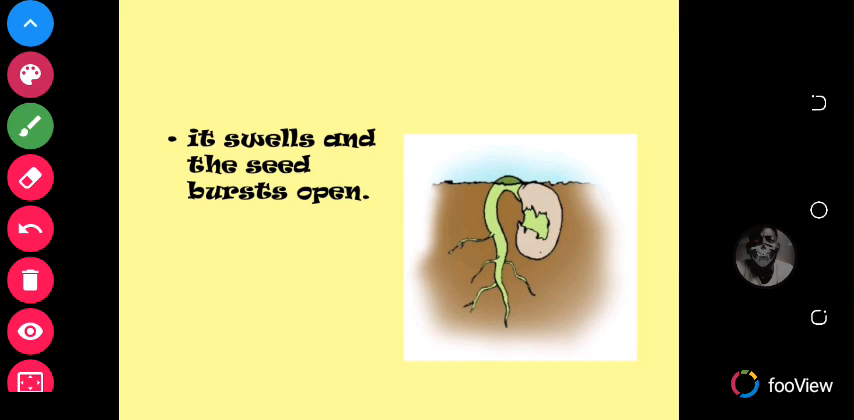
Label 'root' and 'shoot' with arrows on the bursting-seed diagram.
left_click(30, 332)
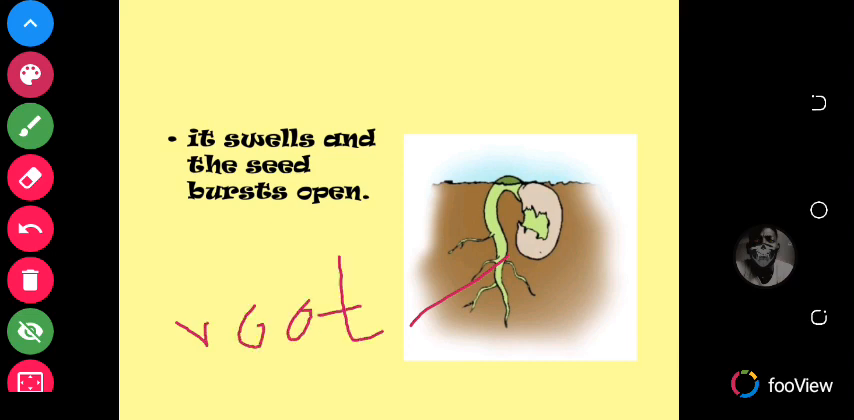
left_click_drag(530, 190, 572, 104)
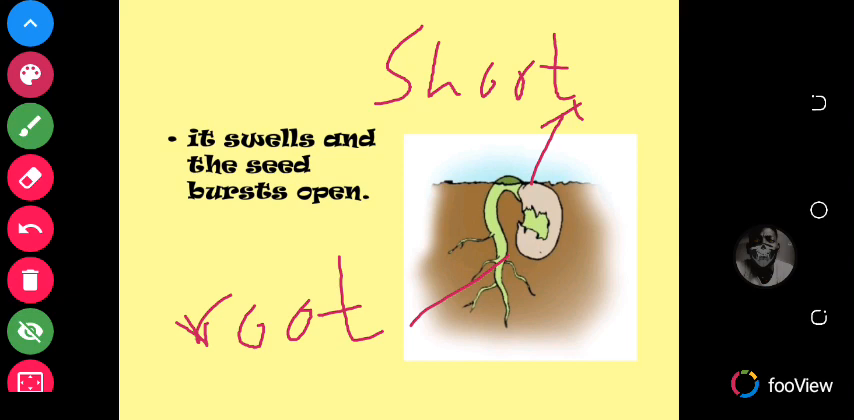
left_click_drag(480, 348, 520, 344)
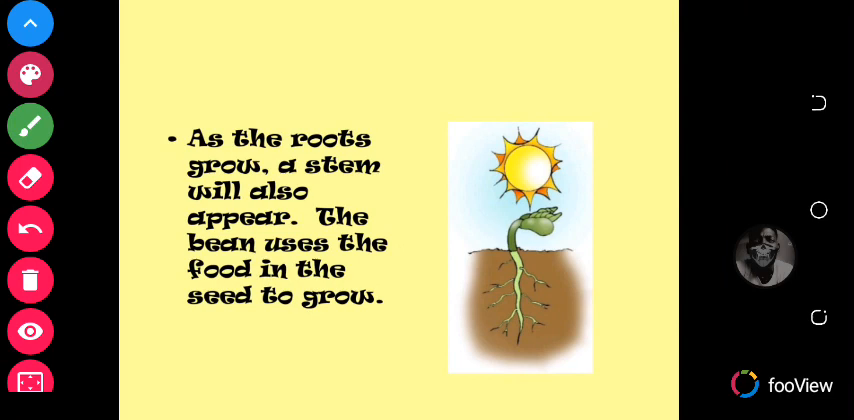
Leave the roots-and-stem slide and point a handwritten label at the seedling's leaves.
left_click(30, 332)
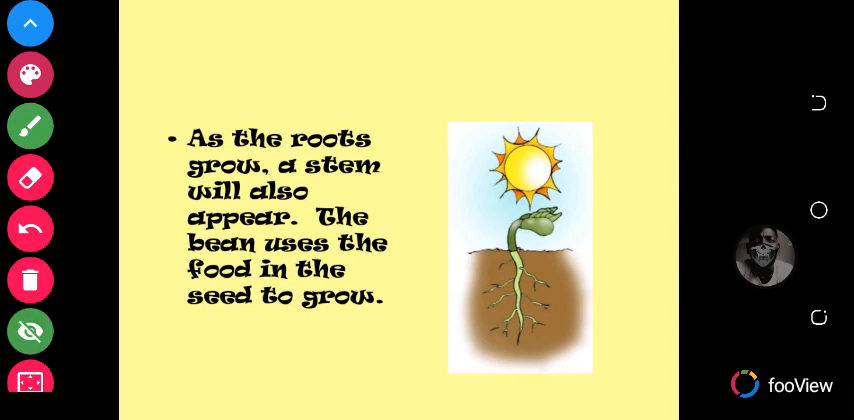
left_click_drag(410, 356, 522, 312)
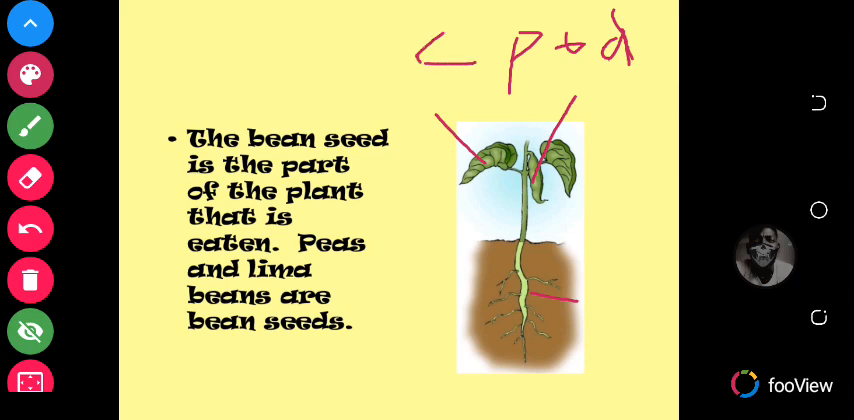
Add a handwritten mark above the bullet text on the bean seeds slide.
left_click_drag(210, 44, 244, 84)
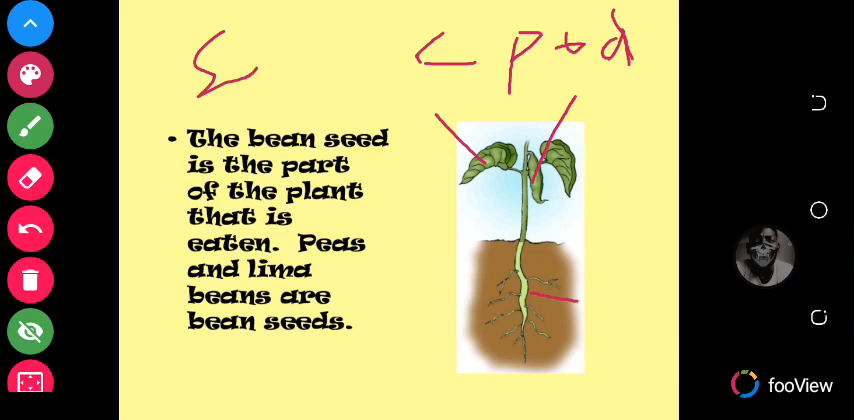